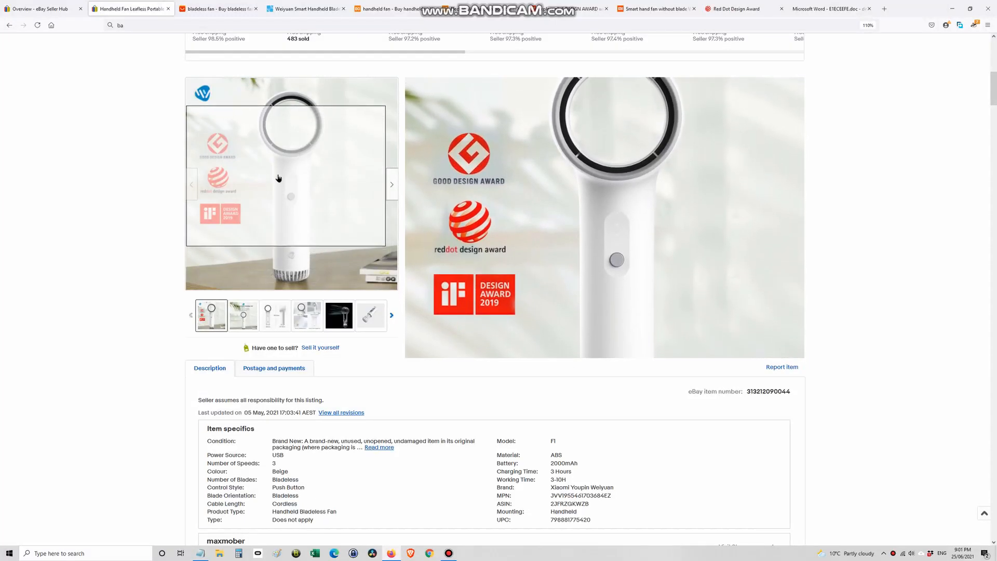
- Switch to the Gizmochina article and highlight its German iF design 2019 award claim
{"action": "left_click", "coordinate": [305, 8]}
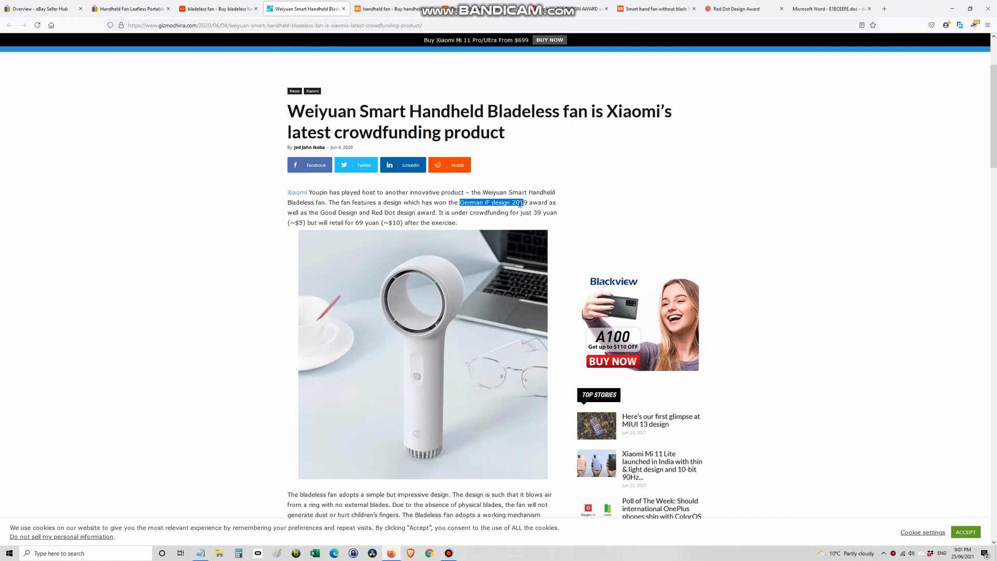
{"action": "left_click_drag", "start_coordinate": [526, 202], "coordinate": [518, 213]}
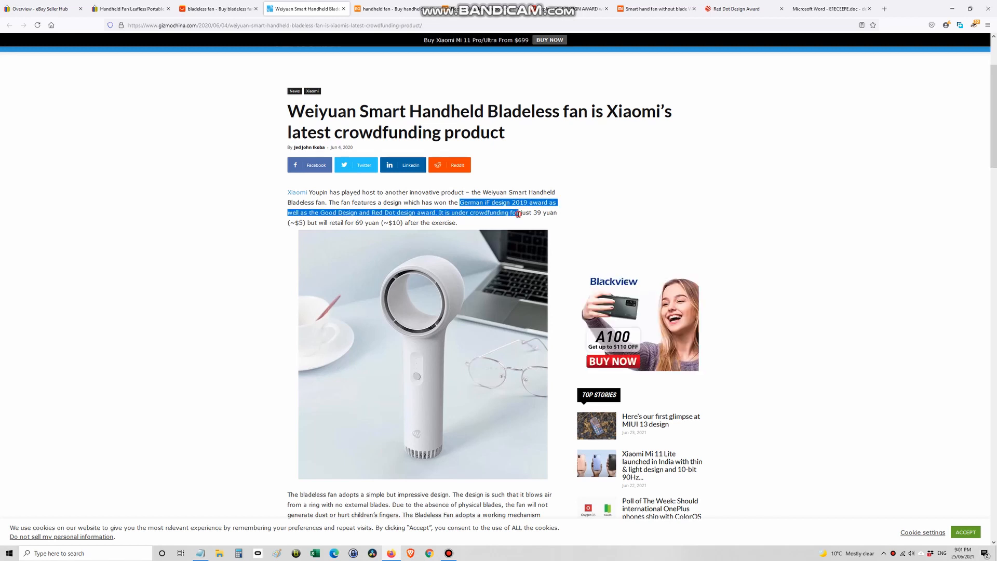
{"action": "scroll", "scroll_direction": "down", "scroll_amount": 3}
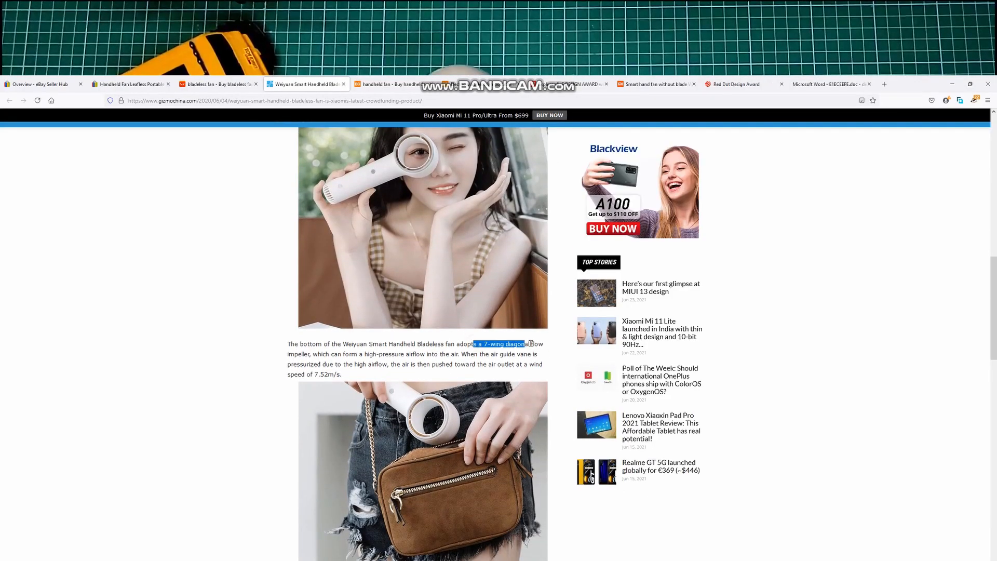
{"action": "scroll", "scroll_direction": "down", "scroll_amount": 3}
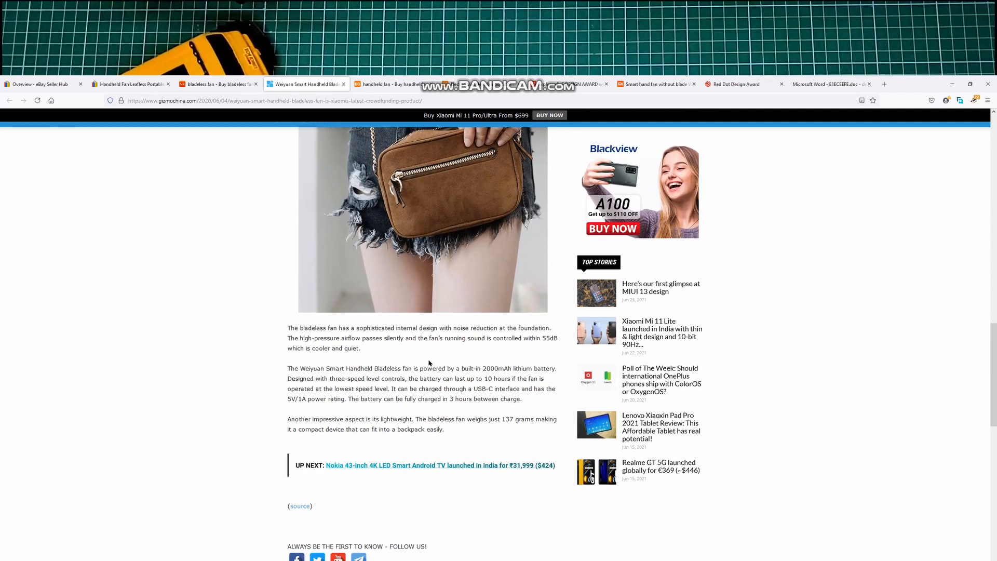
- Highlight the article's 55dB quiet-running claim and its 2000mAh lithium battery claim
{"action": "left_click_drag", "start_coordinate": [429, 338], "coordinate": [549, 338]}
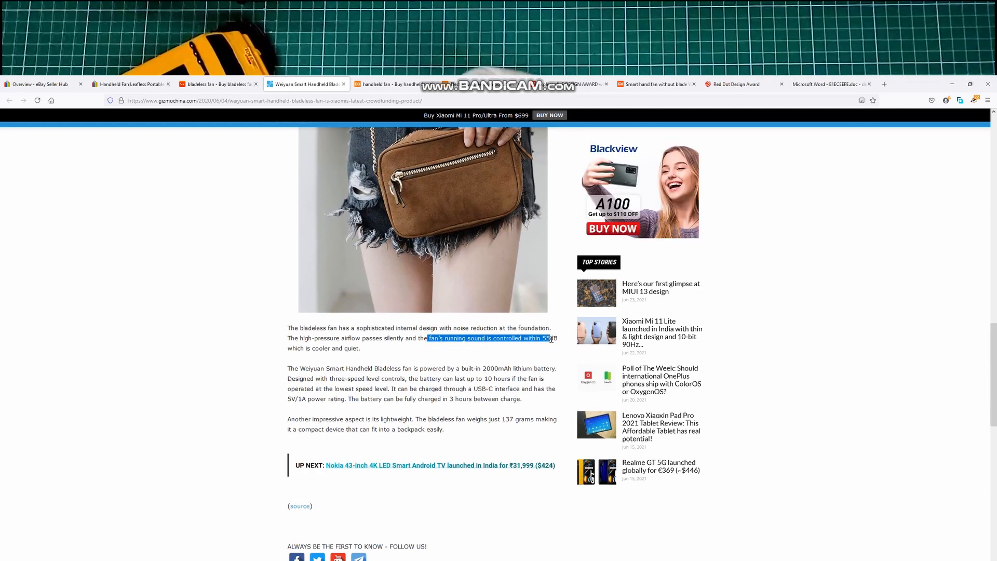
{"action": "left_click_drag", "start_coordinate": [549, 338], "coordinate": [362, 348]}
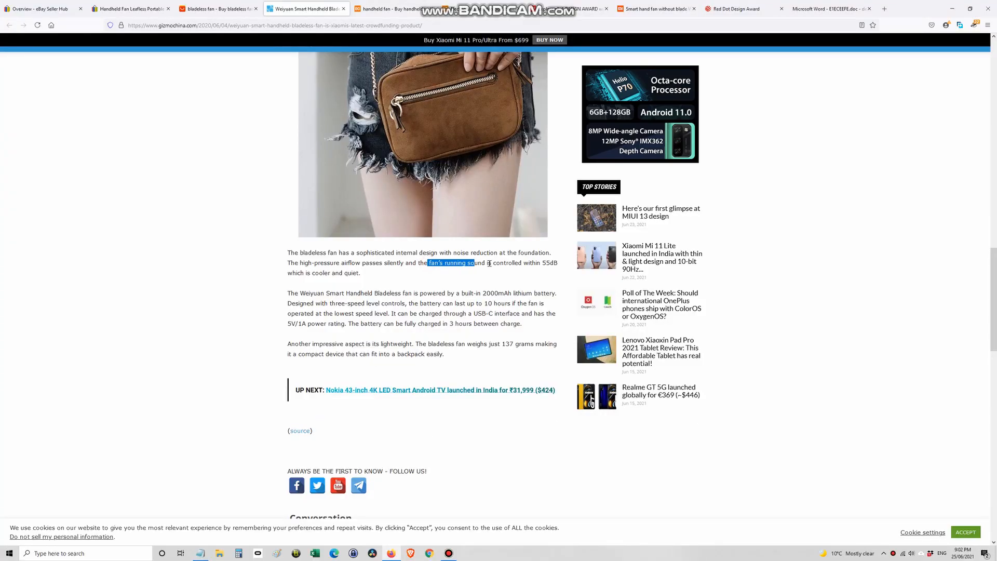
{"action": "left_click_drag", "start_coordinate": [468, 262], "coordinate": [361, 273]}
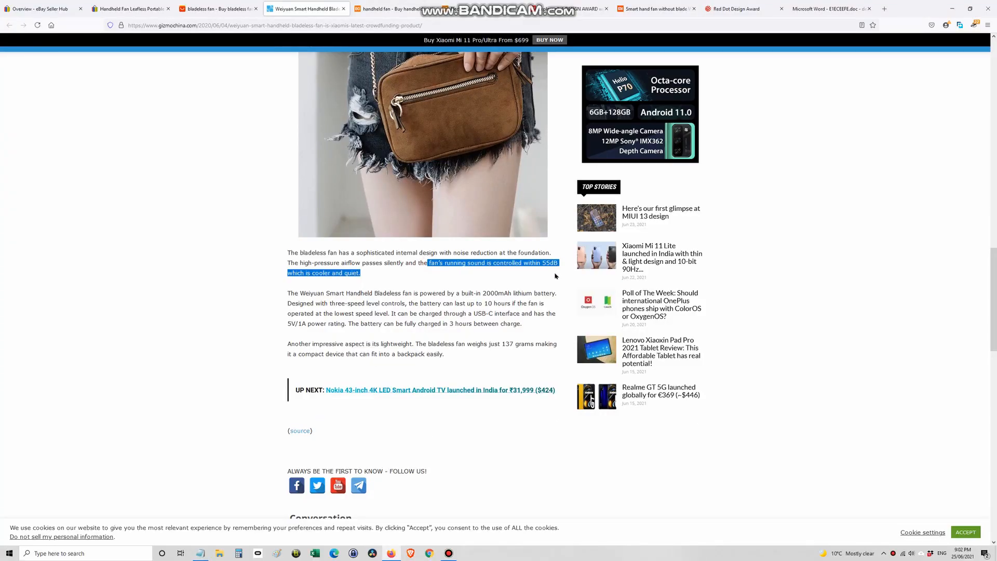
{"action": "mouse_move", "coordinate": [479, 293]}
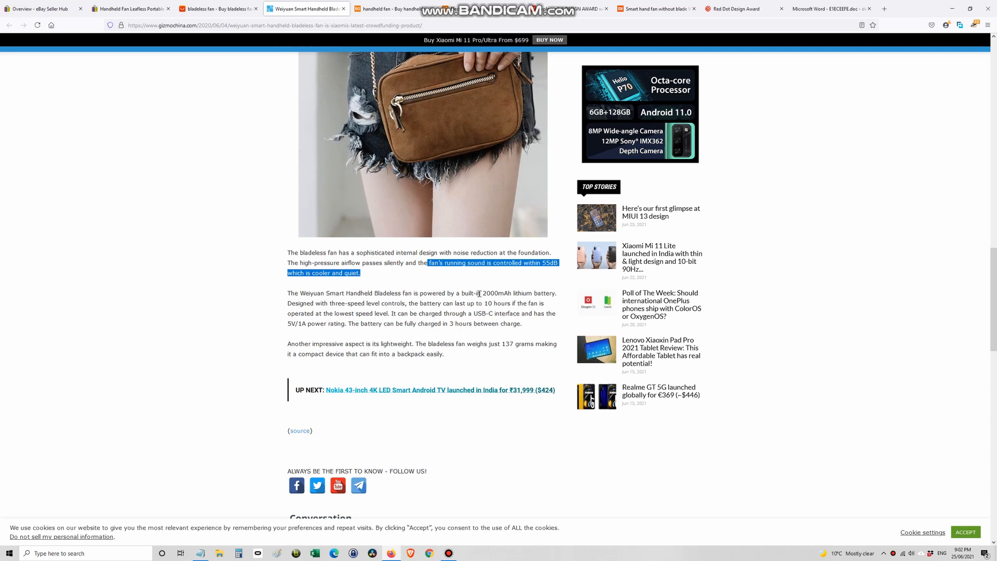
{"action": "left_click_drag", "start_coordinate": [482, 292], "coordinate": [553, 293]}
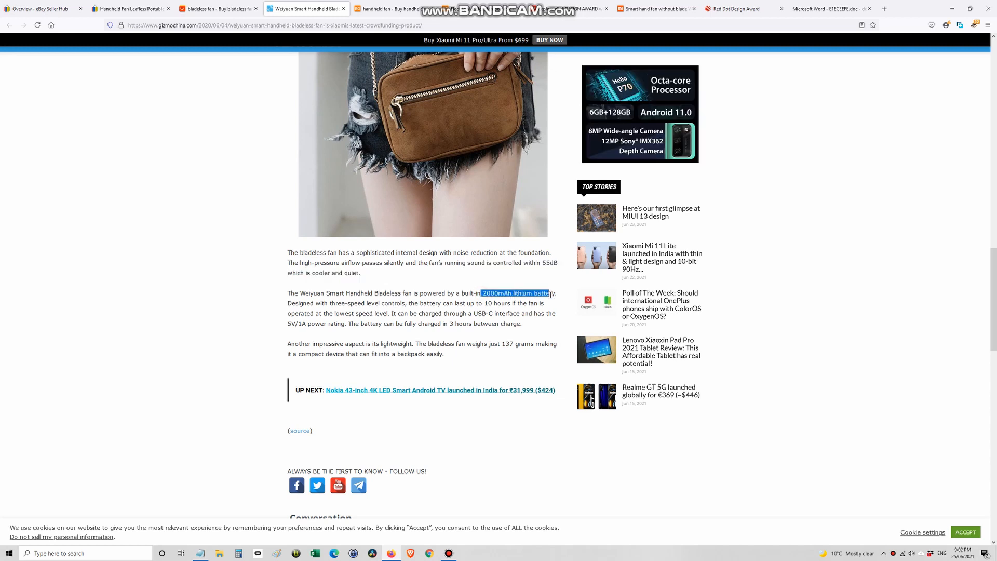